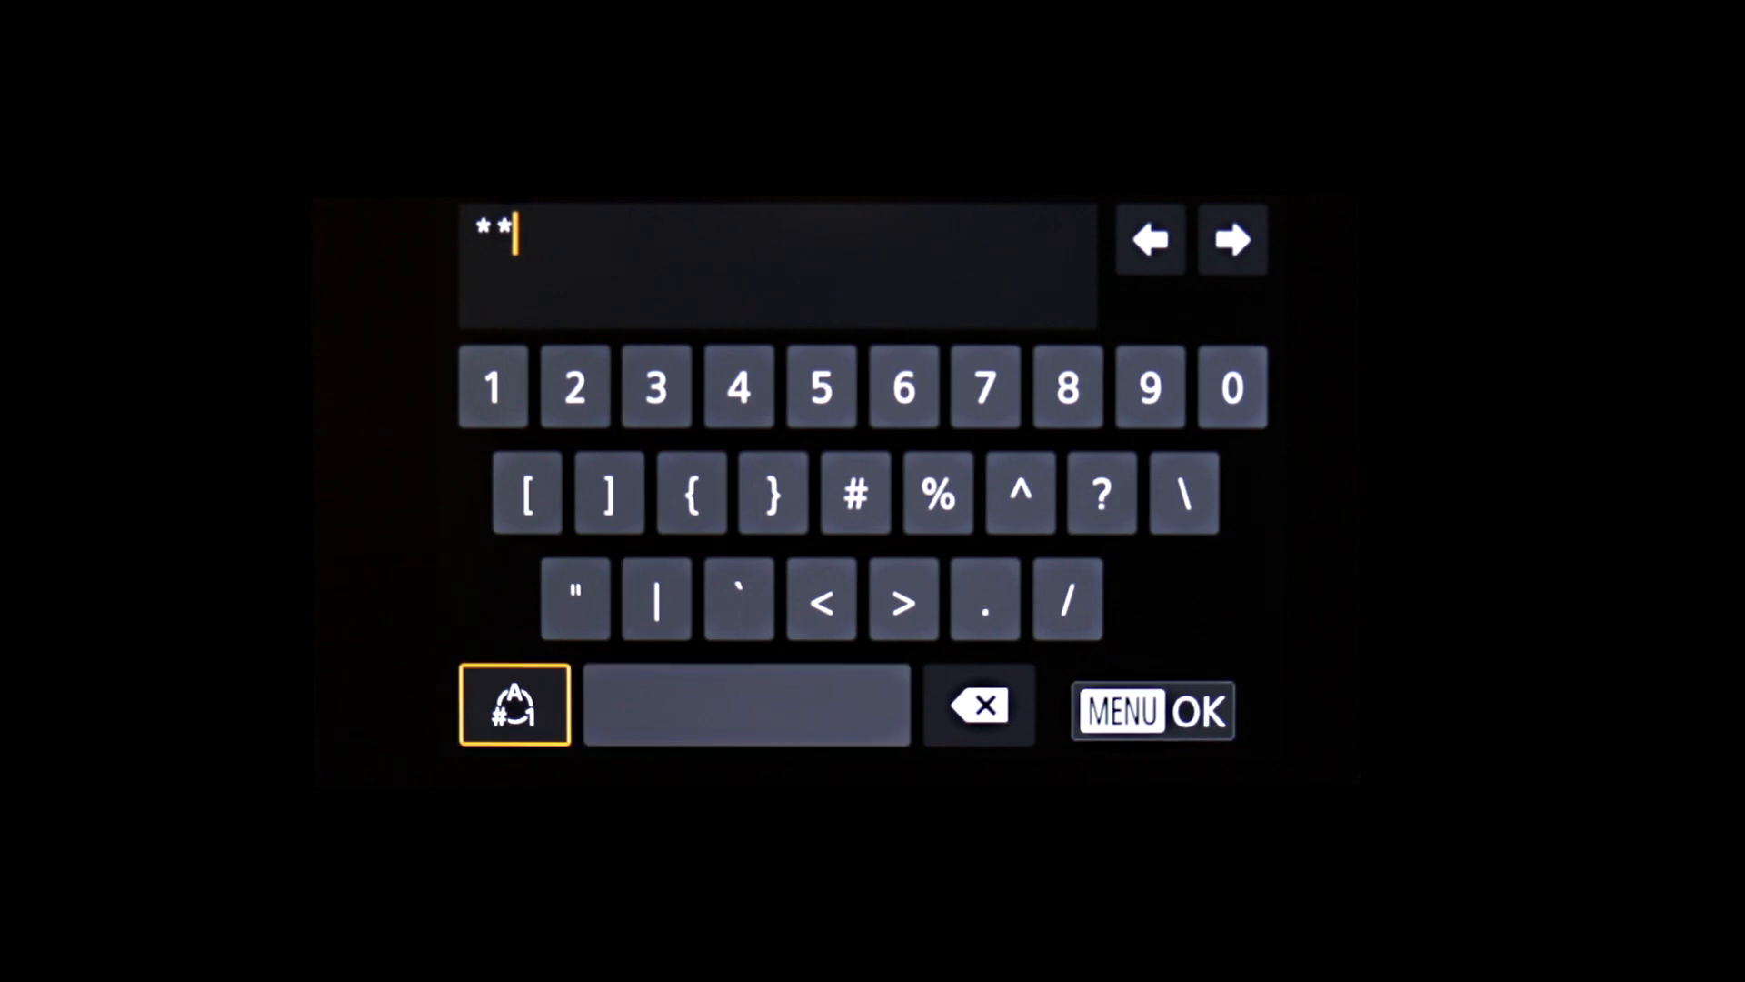
Step: Type the Wi‑Fi password on the camera's keyboard, toggling symbol sets and capitals
left_click(515, 704)
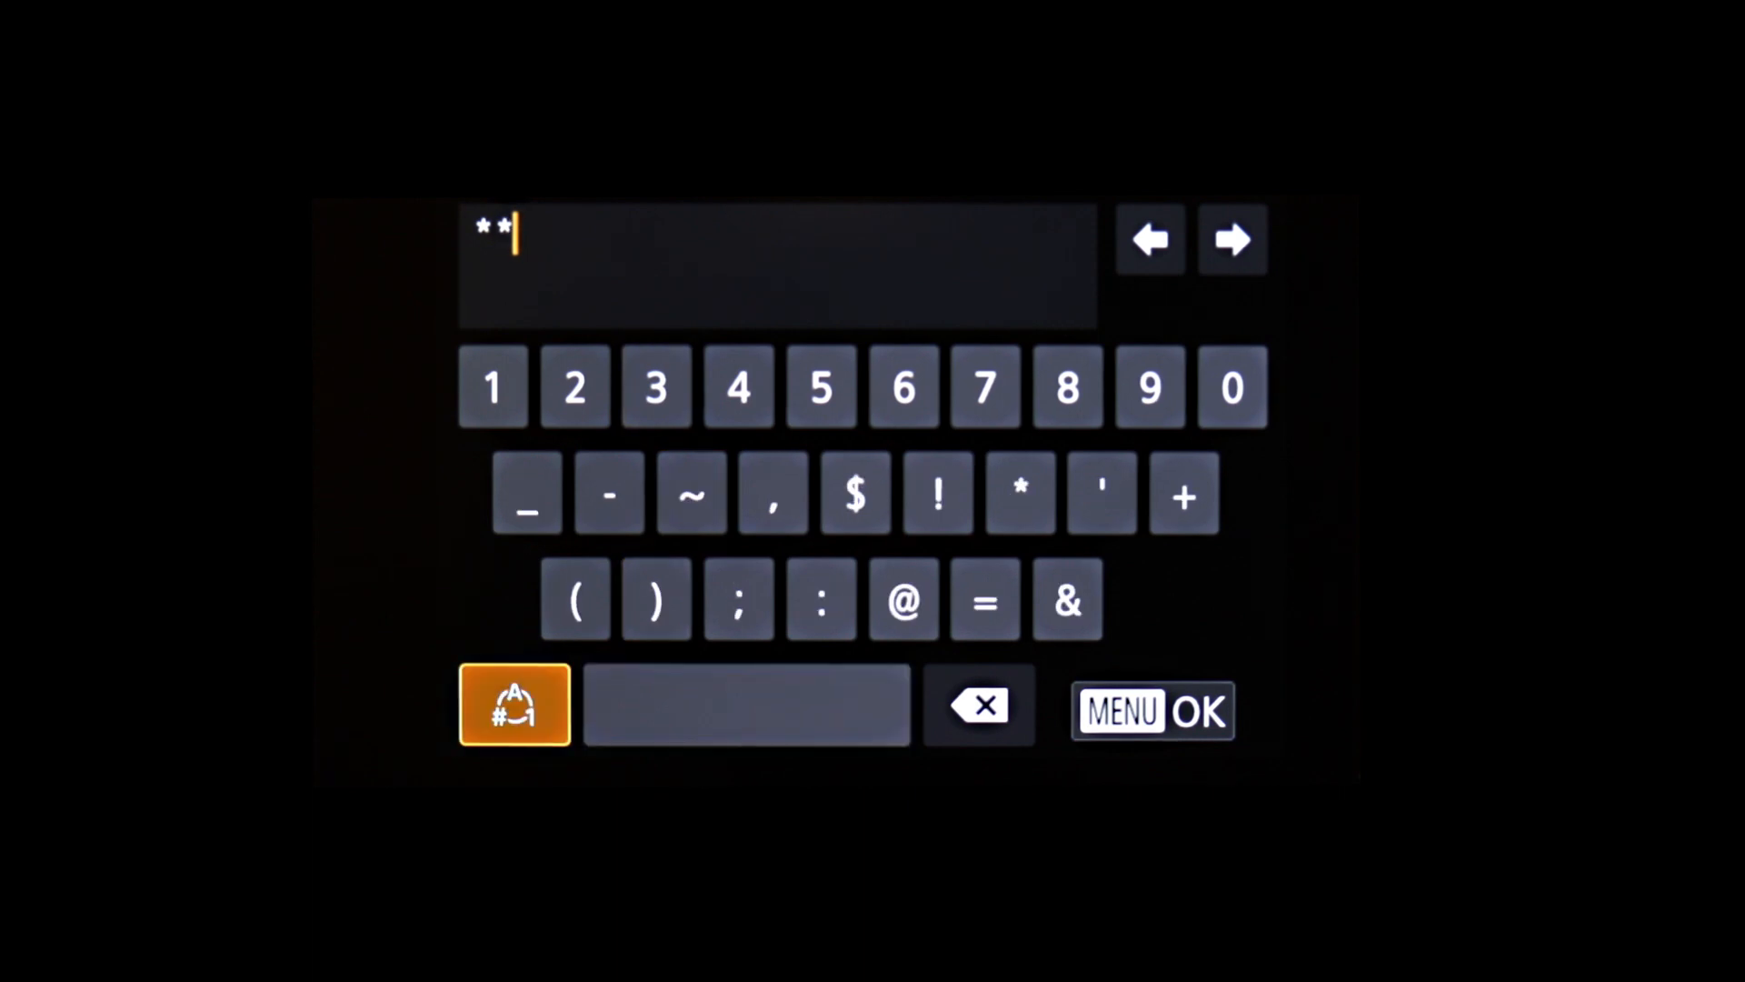
left_click(515, 703)
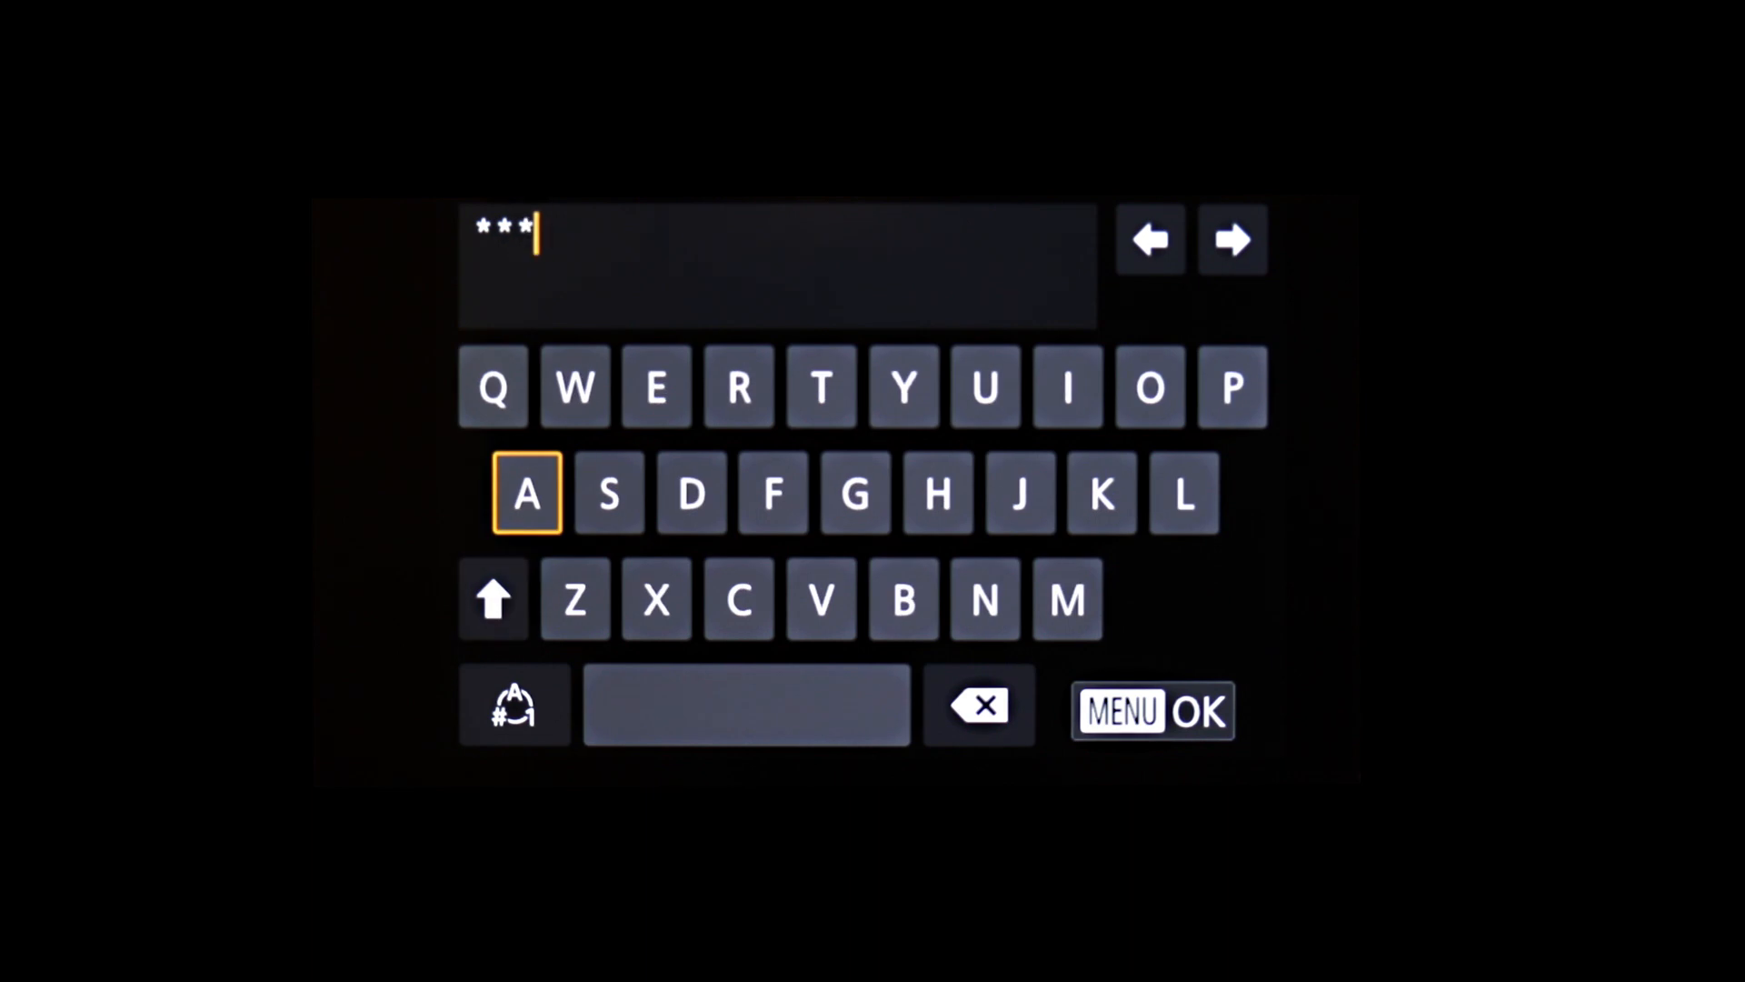
left_click(493, 598)
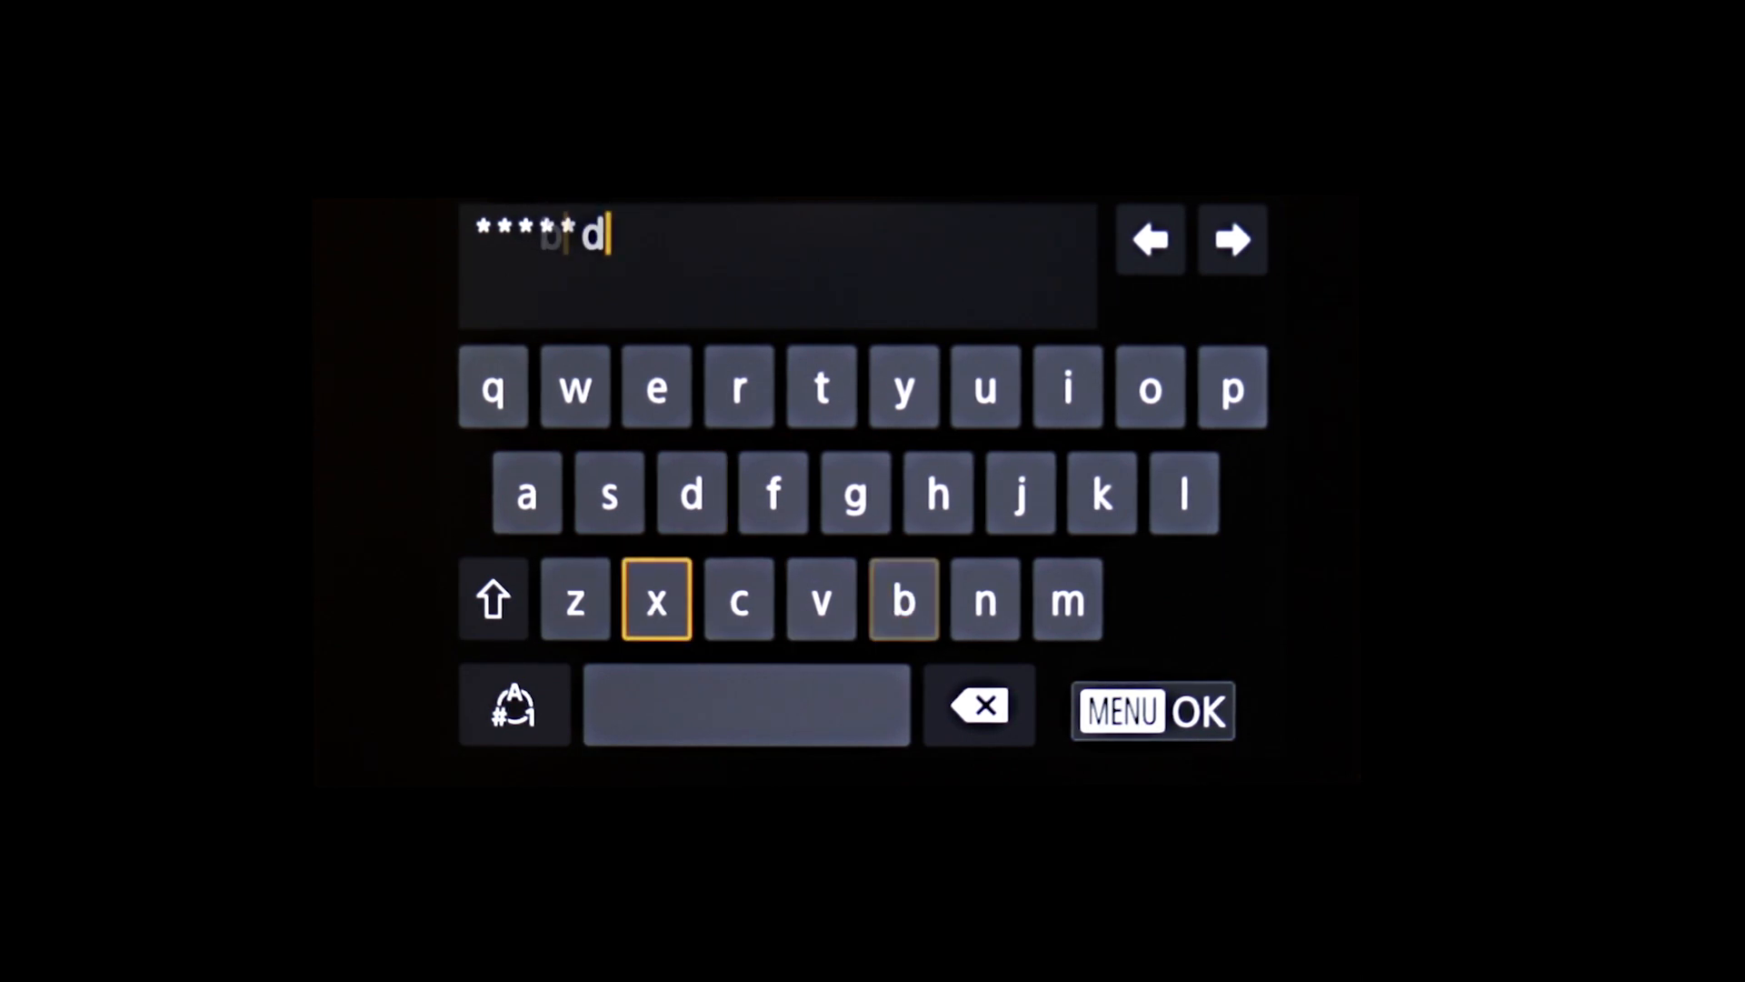
left_click(491, 598)
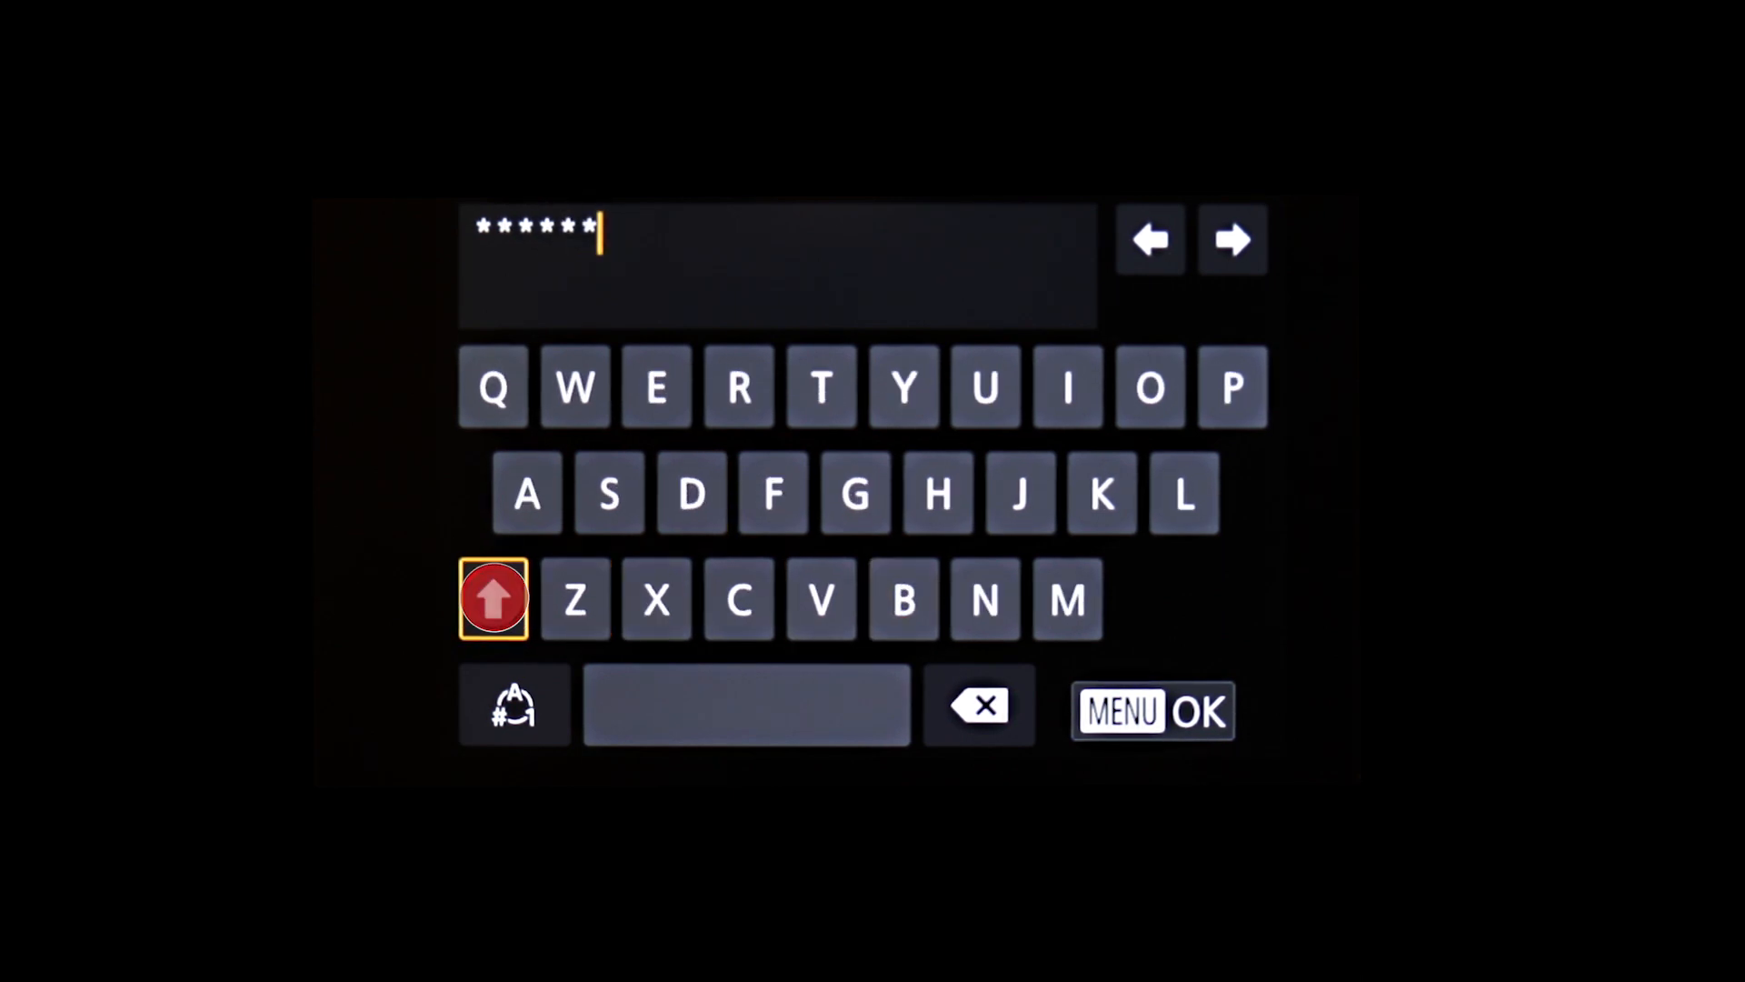
left_click(493, 598)
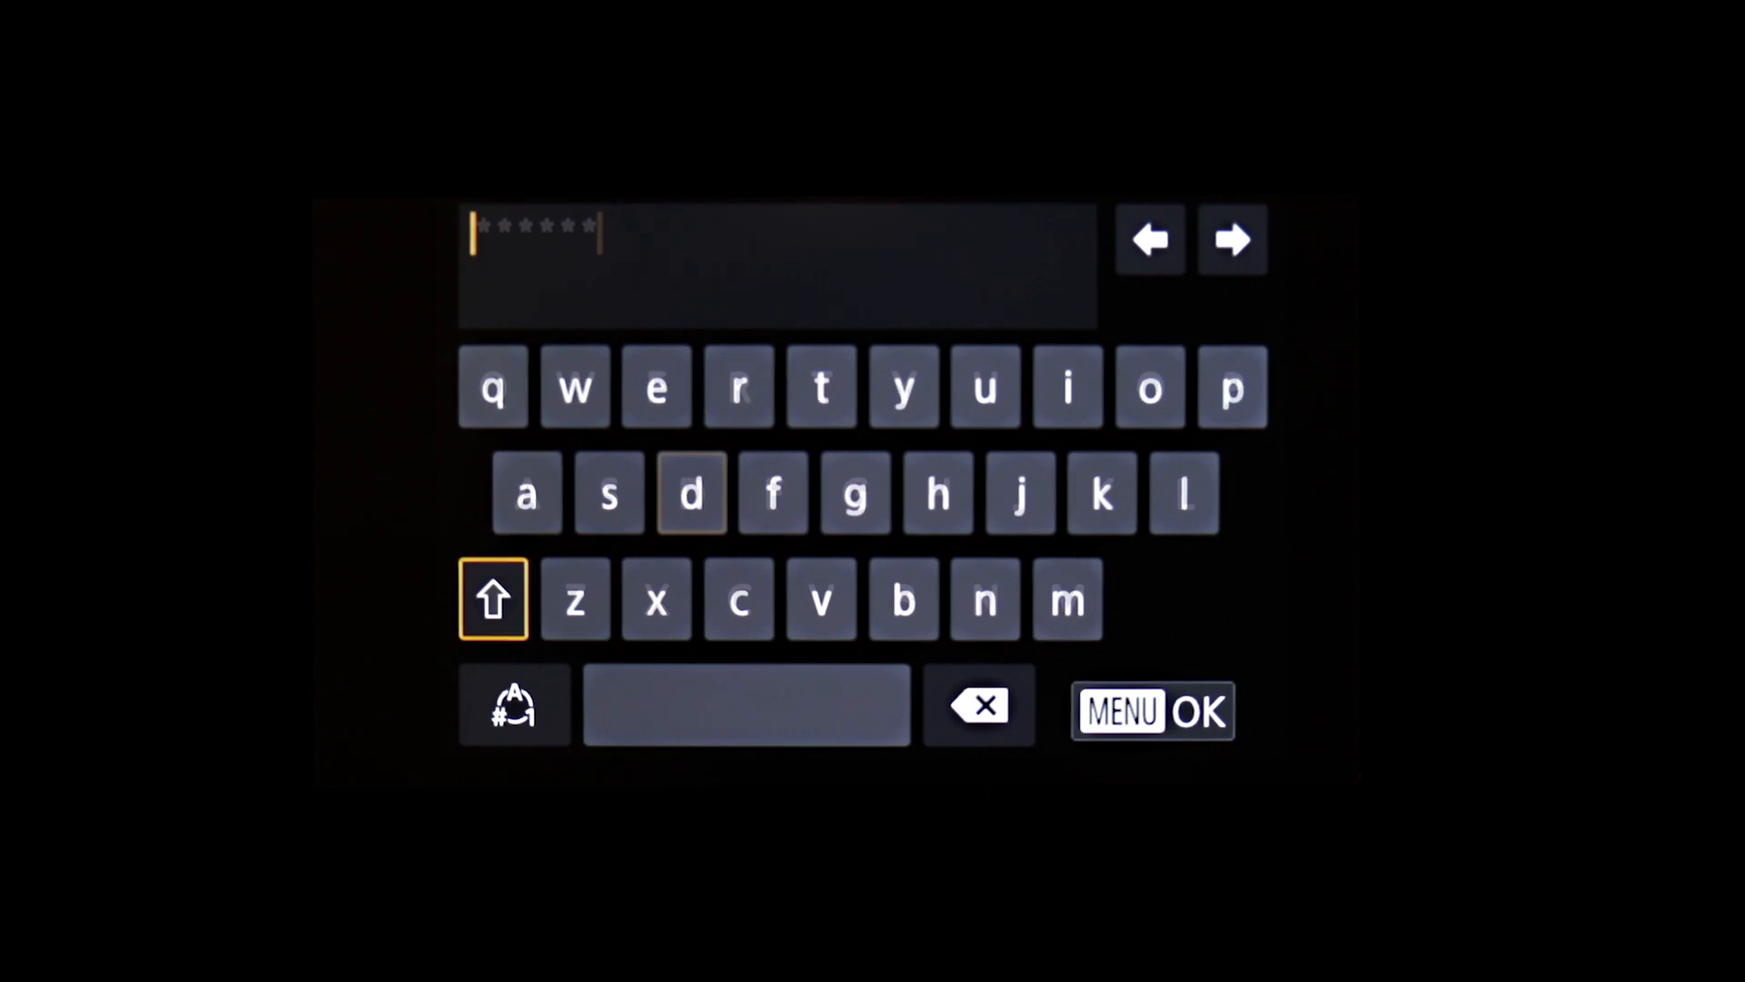
left_click(515, 707)
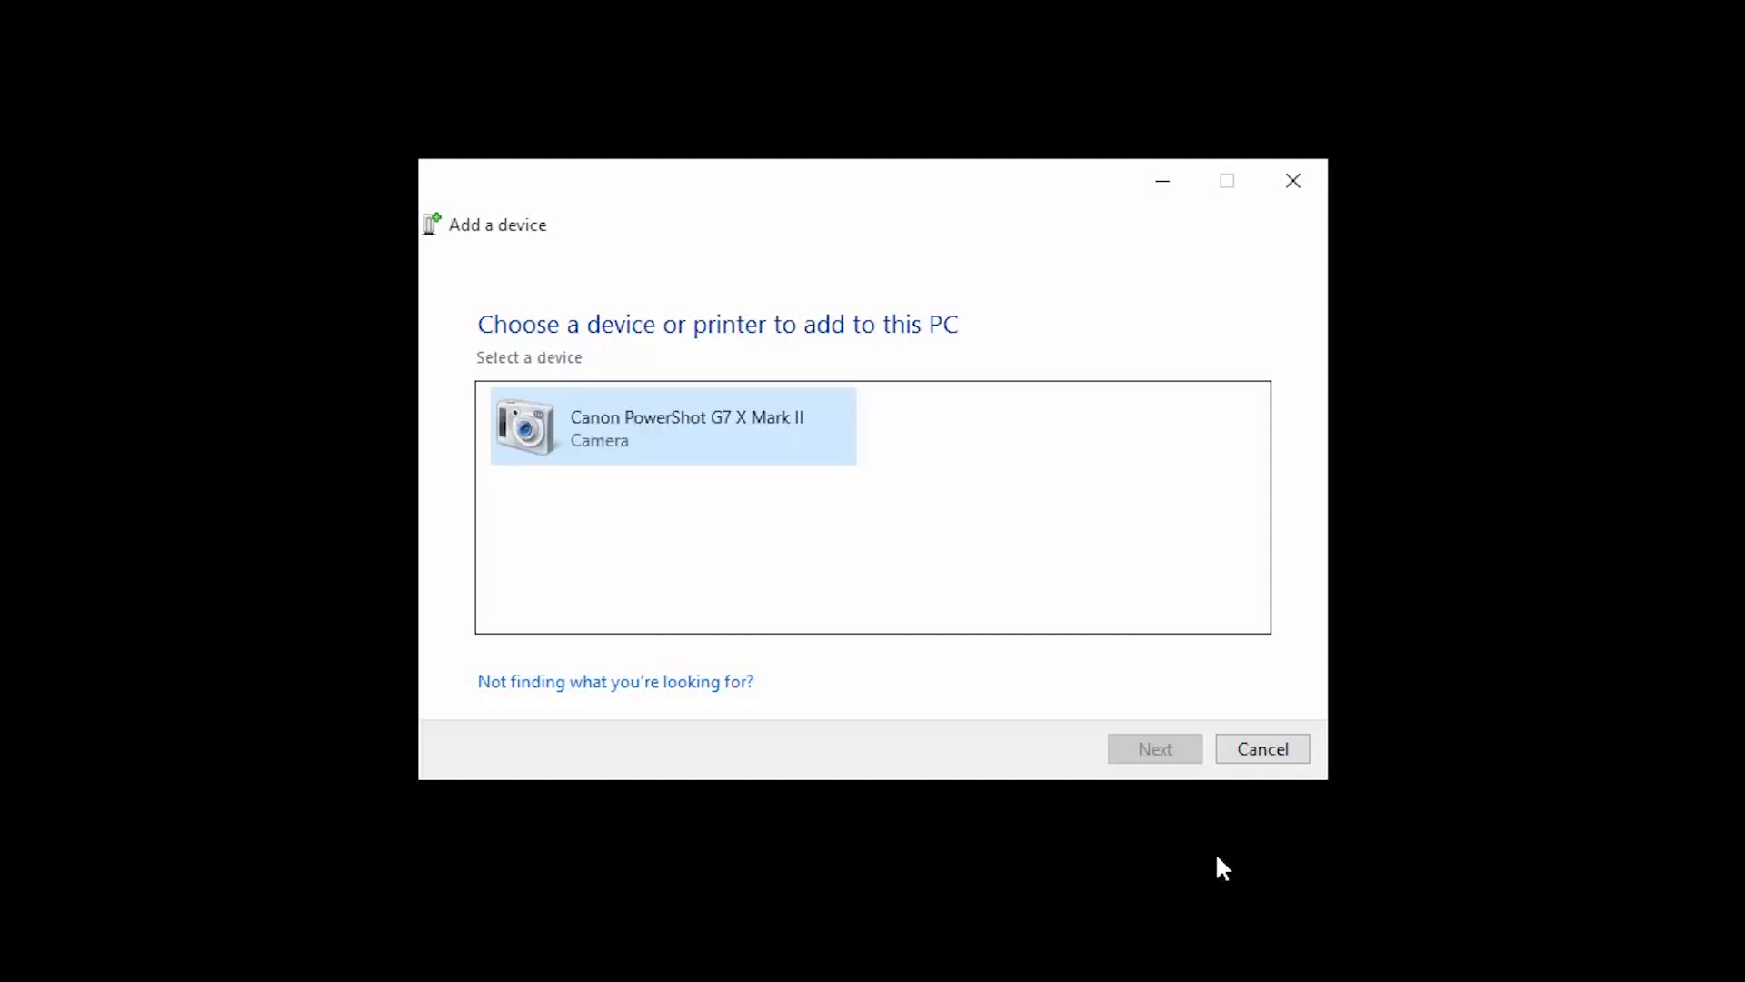
mouse_move(1216, 866)
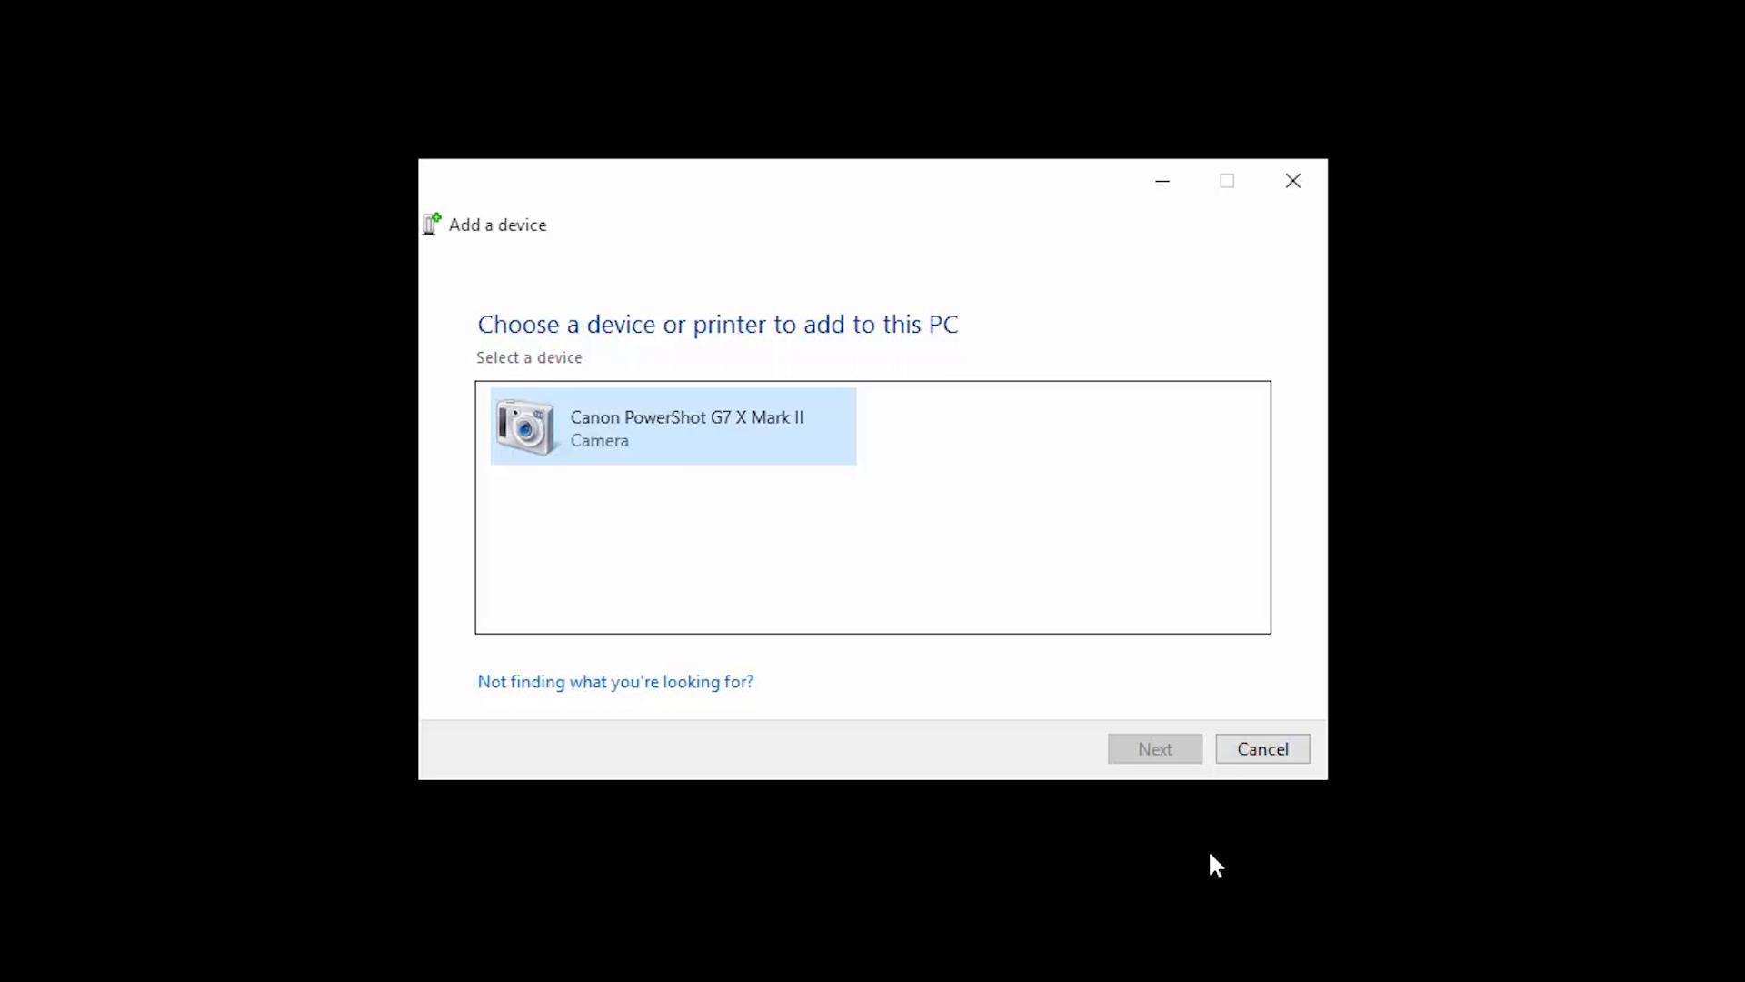
Step: Select the Canon PowerShot G7 X Mark II in Add a device and continue
left_click(673, 429)
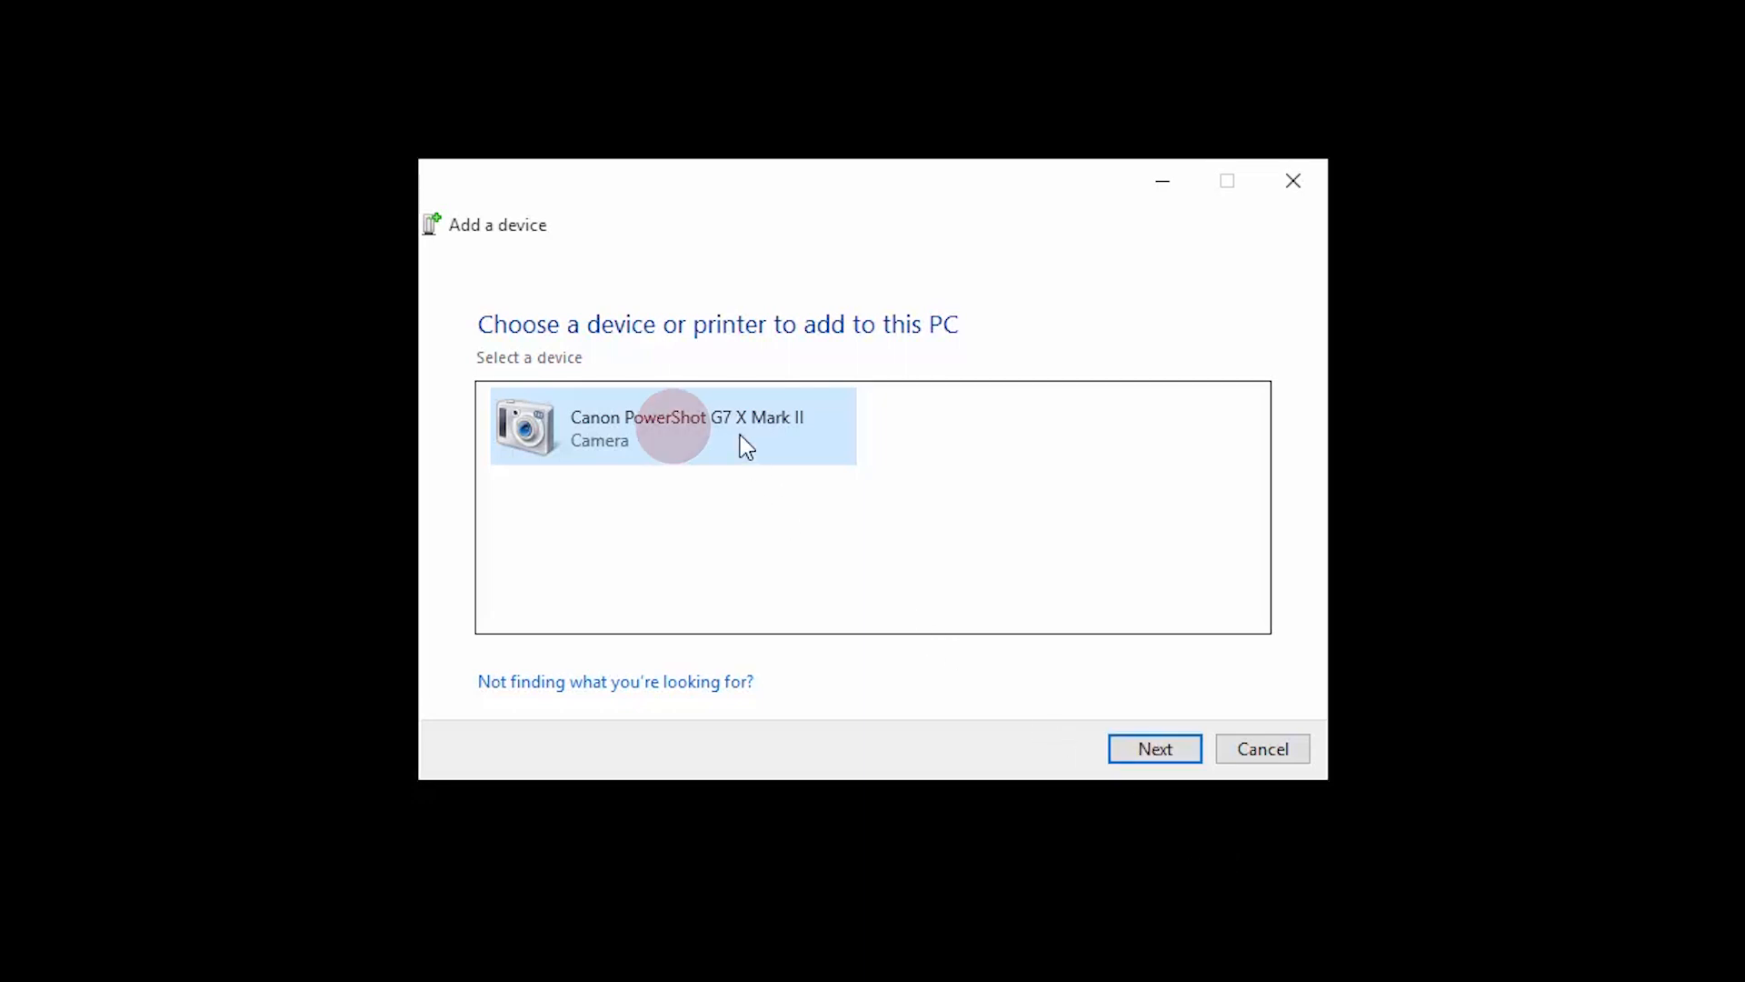
left_click(1154, 748)
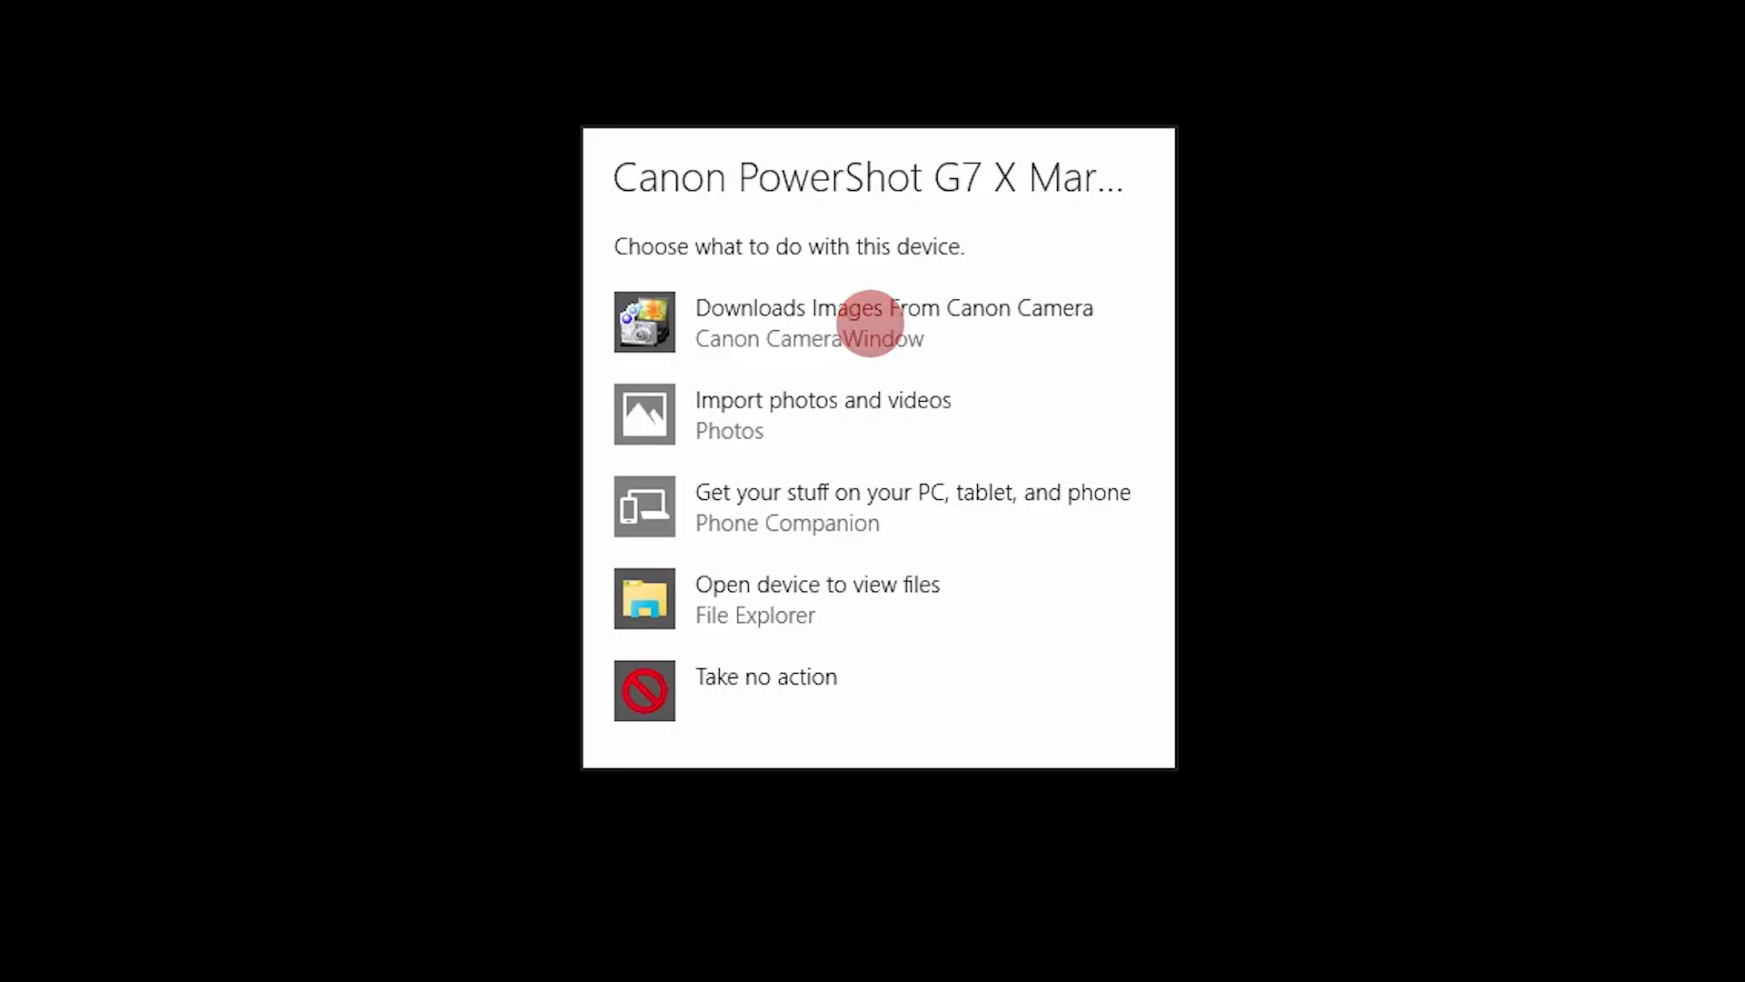
Step: Choose 'Downloads Images From Canon Camera – Canon CameraWindow' in AutoPlay
left_click(892, 323)
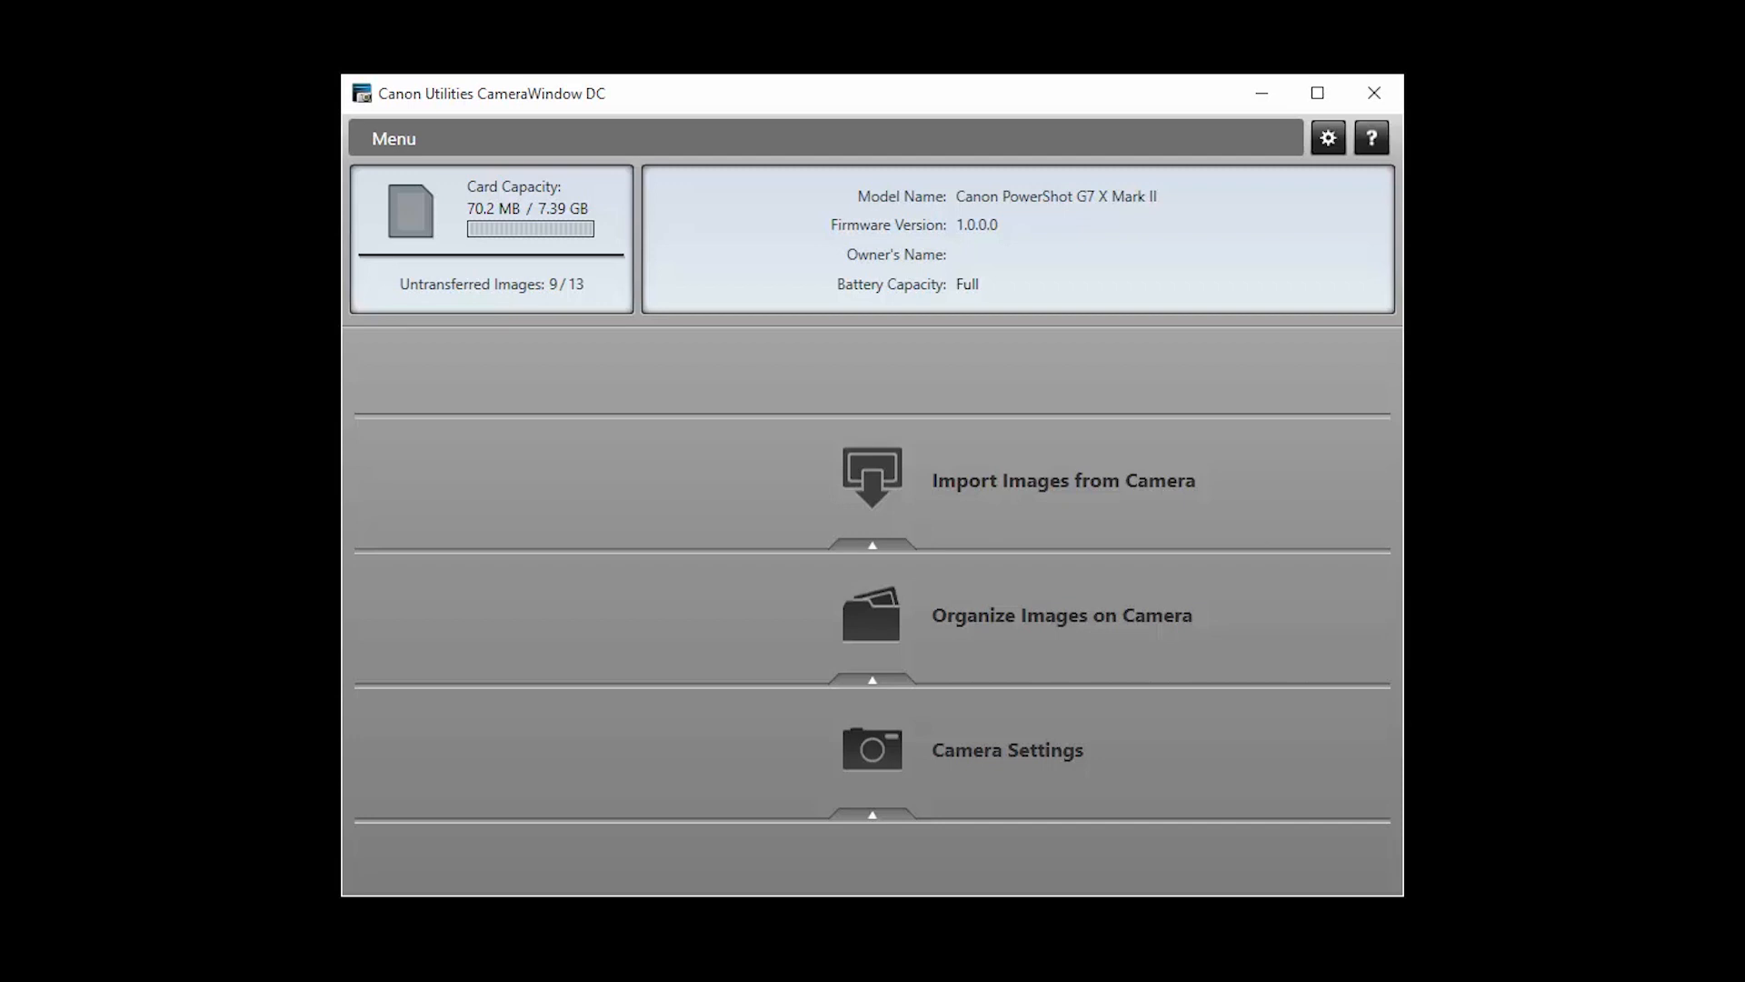
mouse_move(1493, 272)
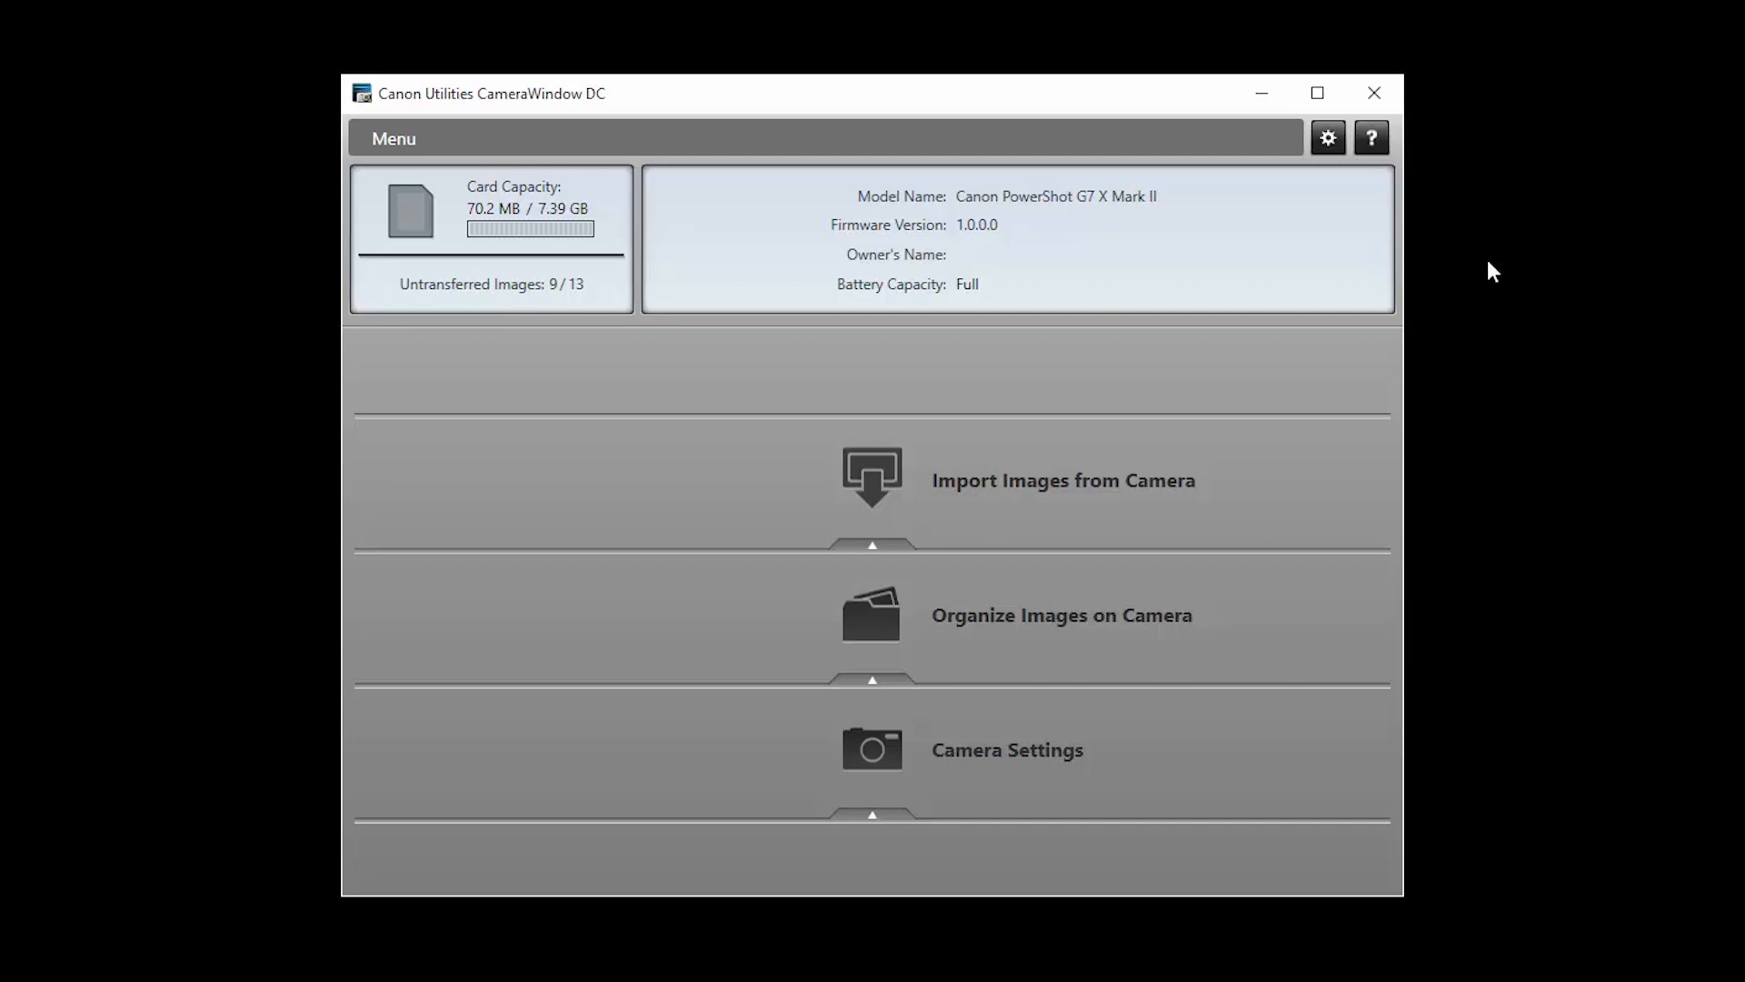
Step: Open the import image selection grid via Import Images from Camera
left_click(871, 480)
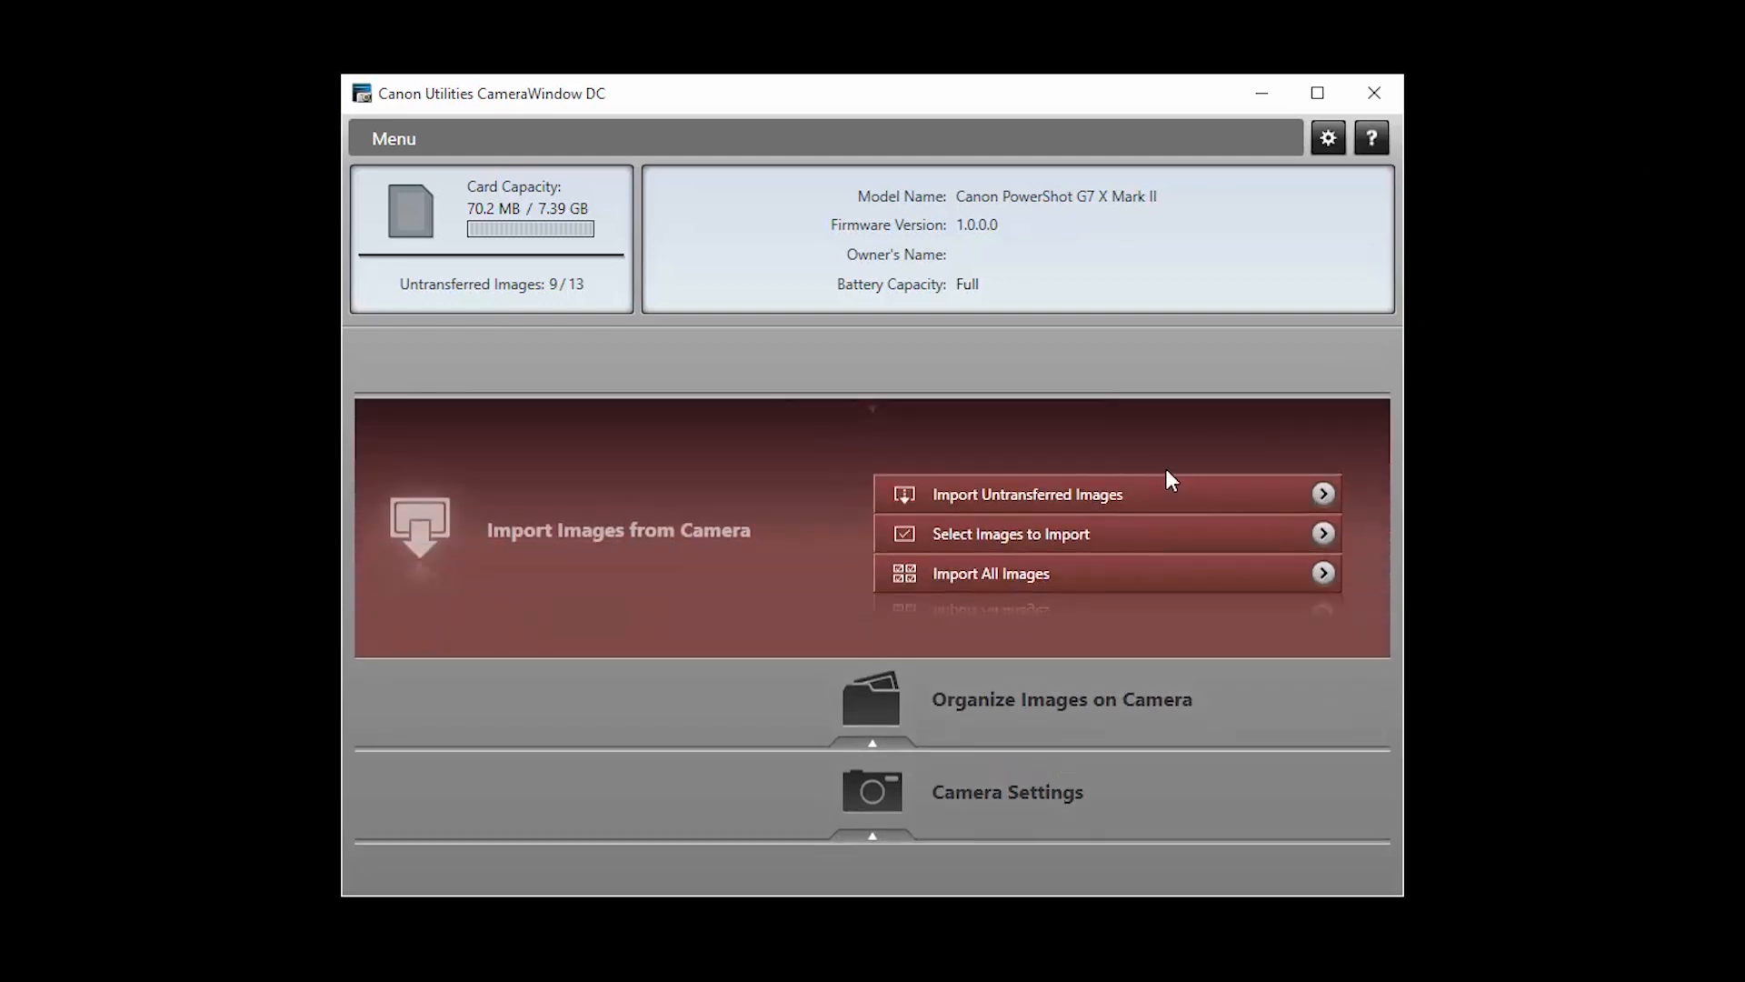
mouse_move(1259, 476)
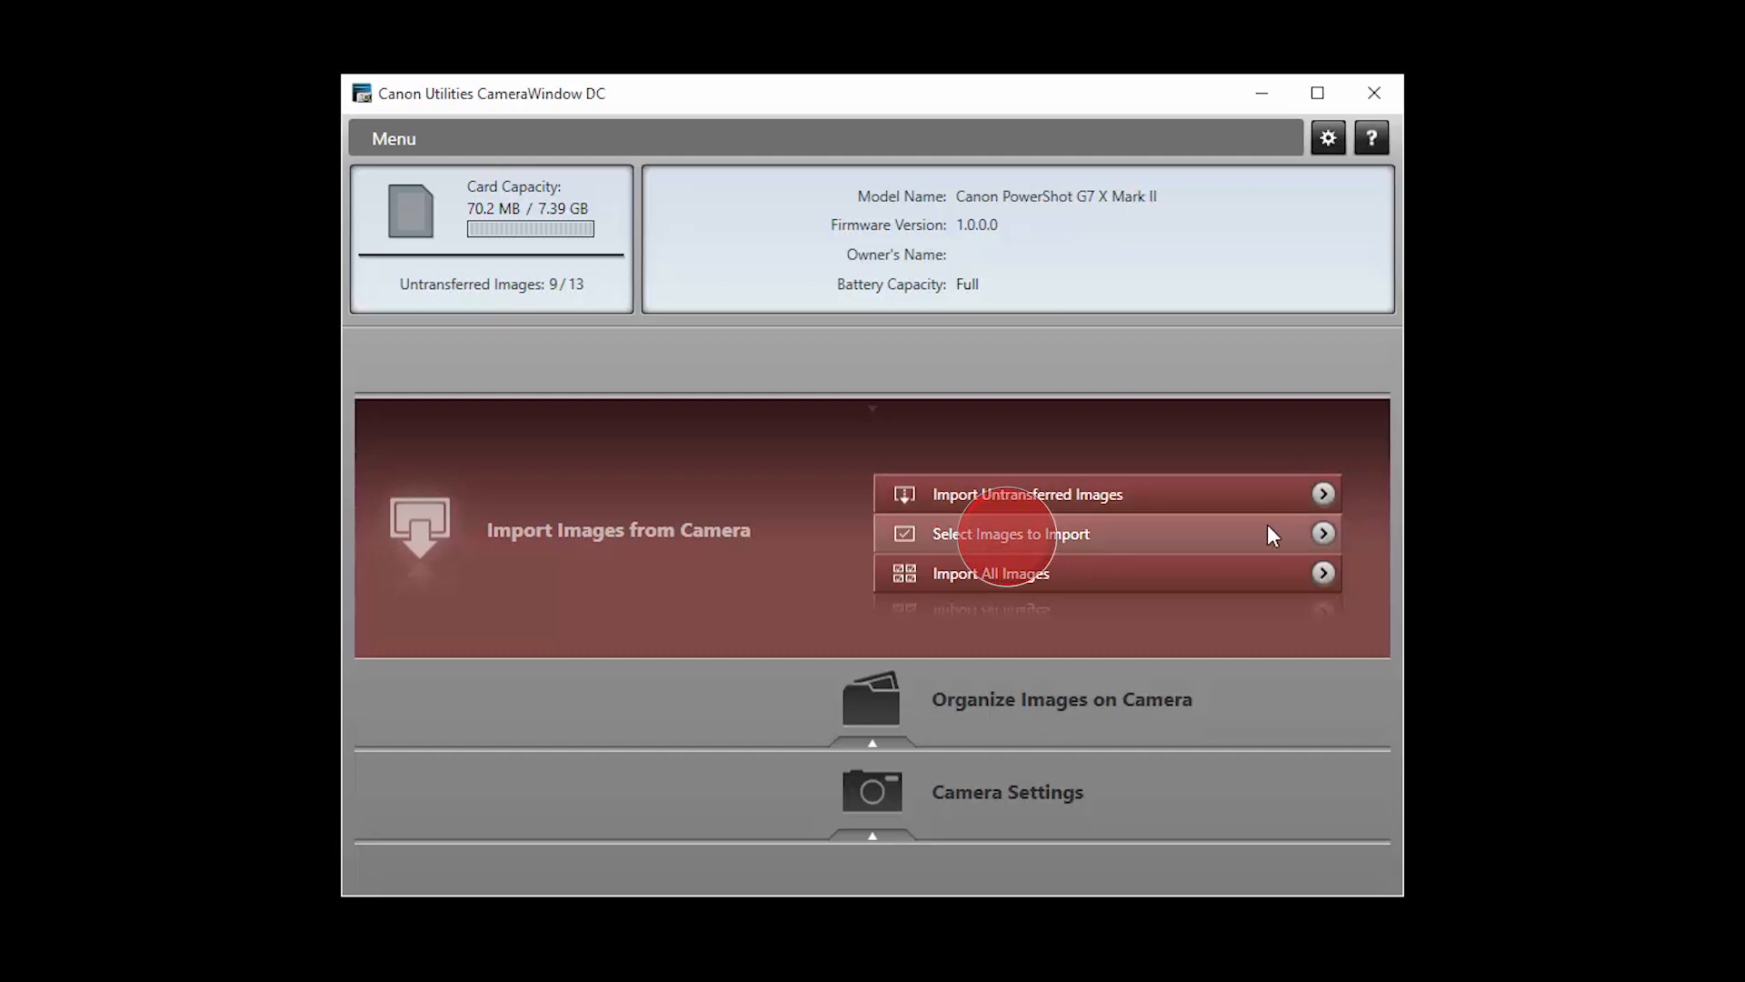
left_click(1011, 534)
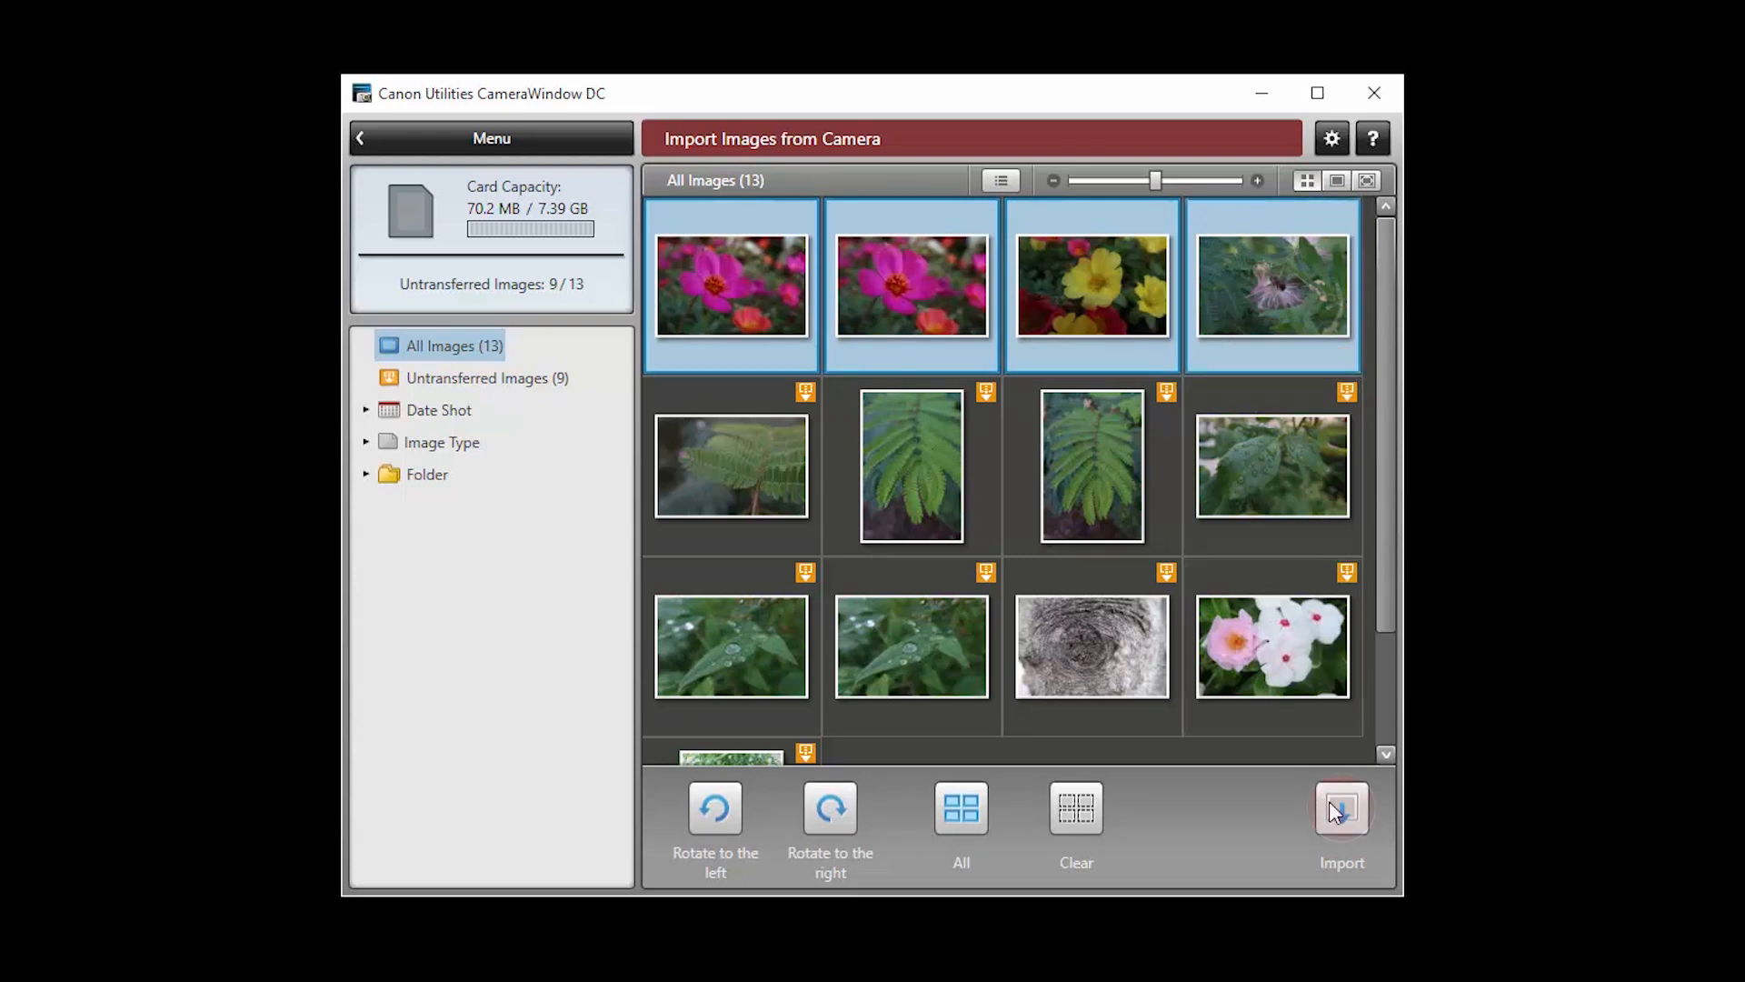
Step: Import the four chosen photos and dismiss the completion dialog
left_click(1341, 807)
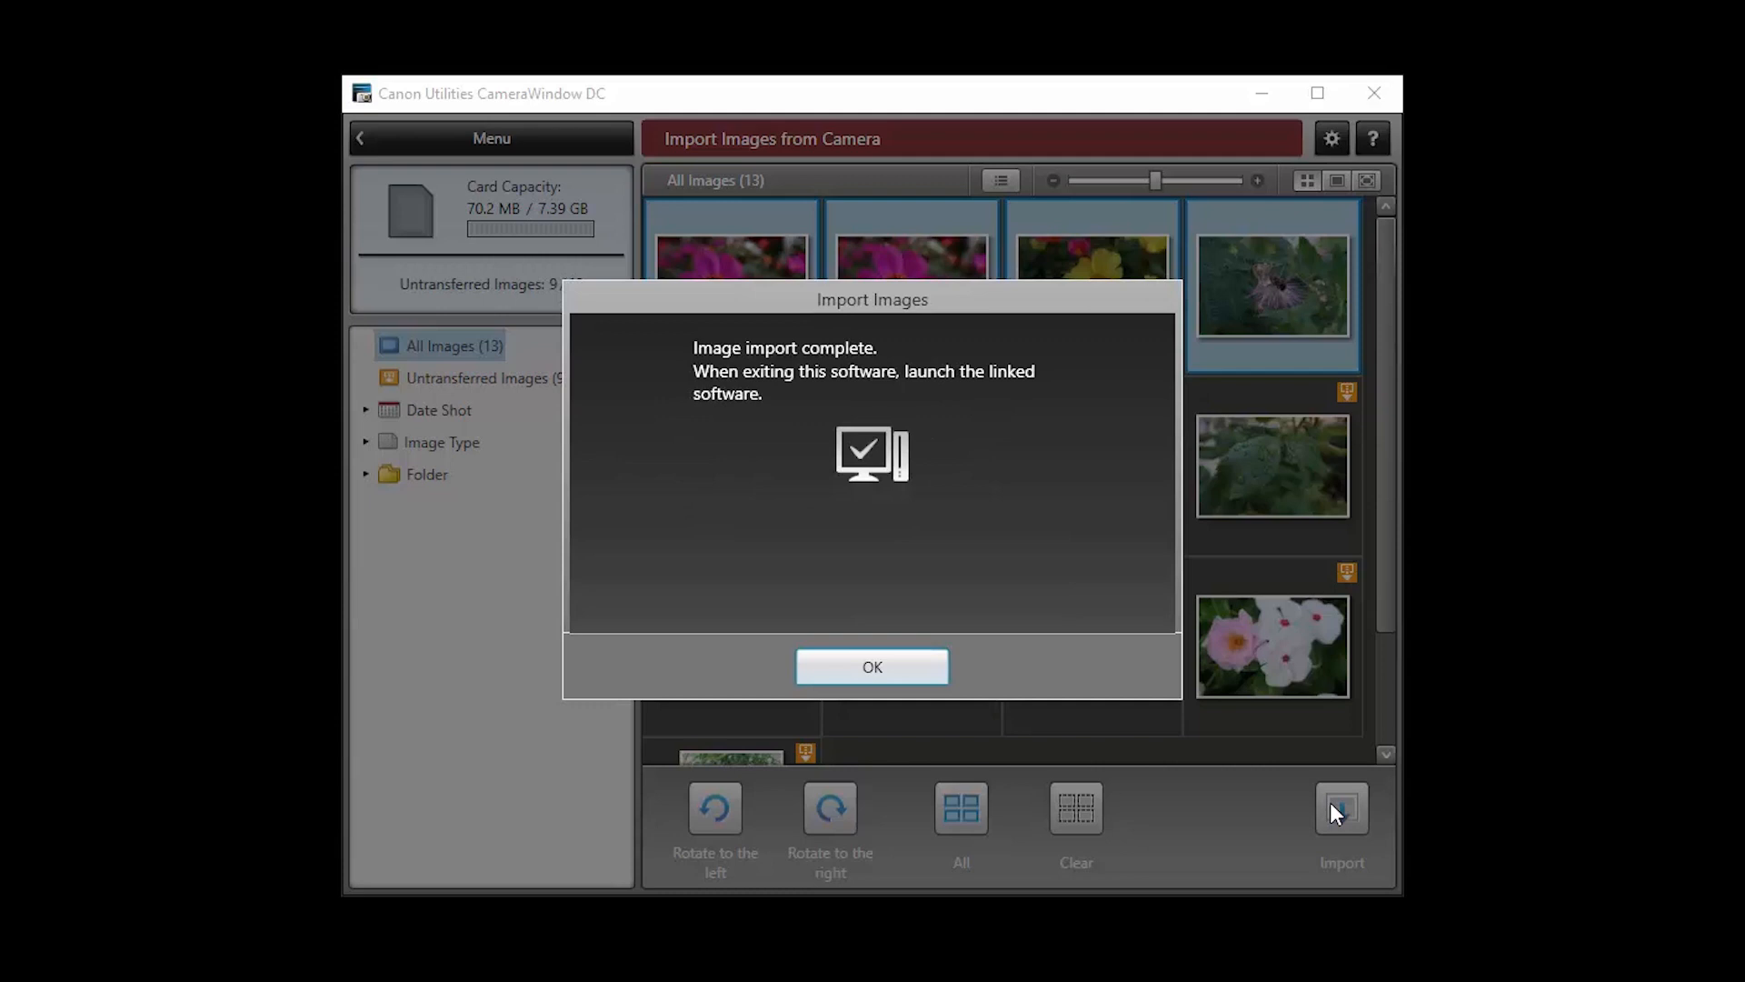
left_click(872, 666)
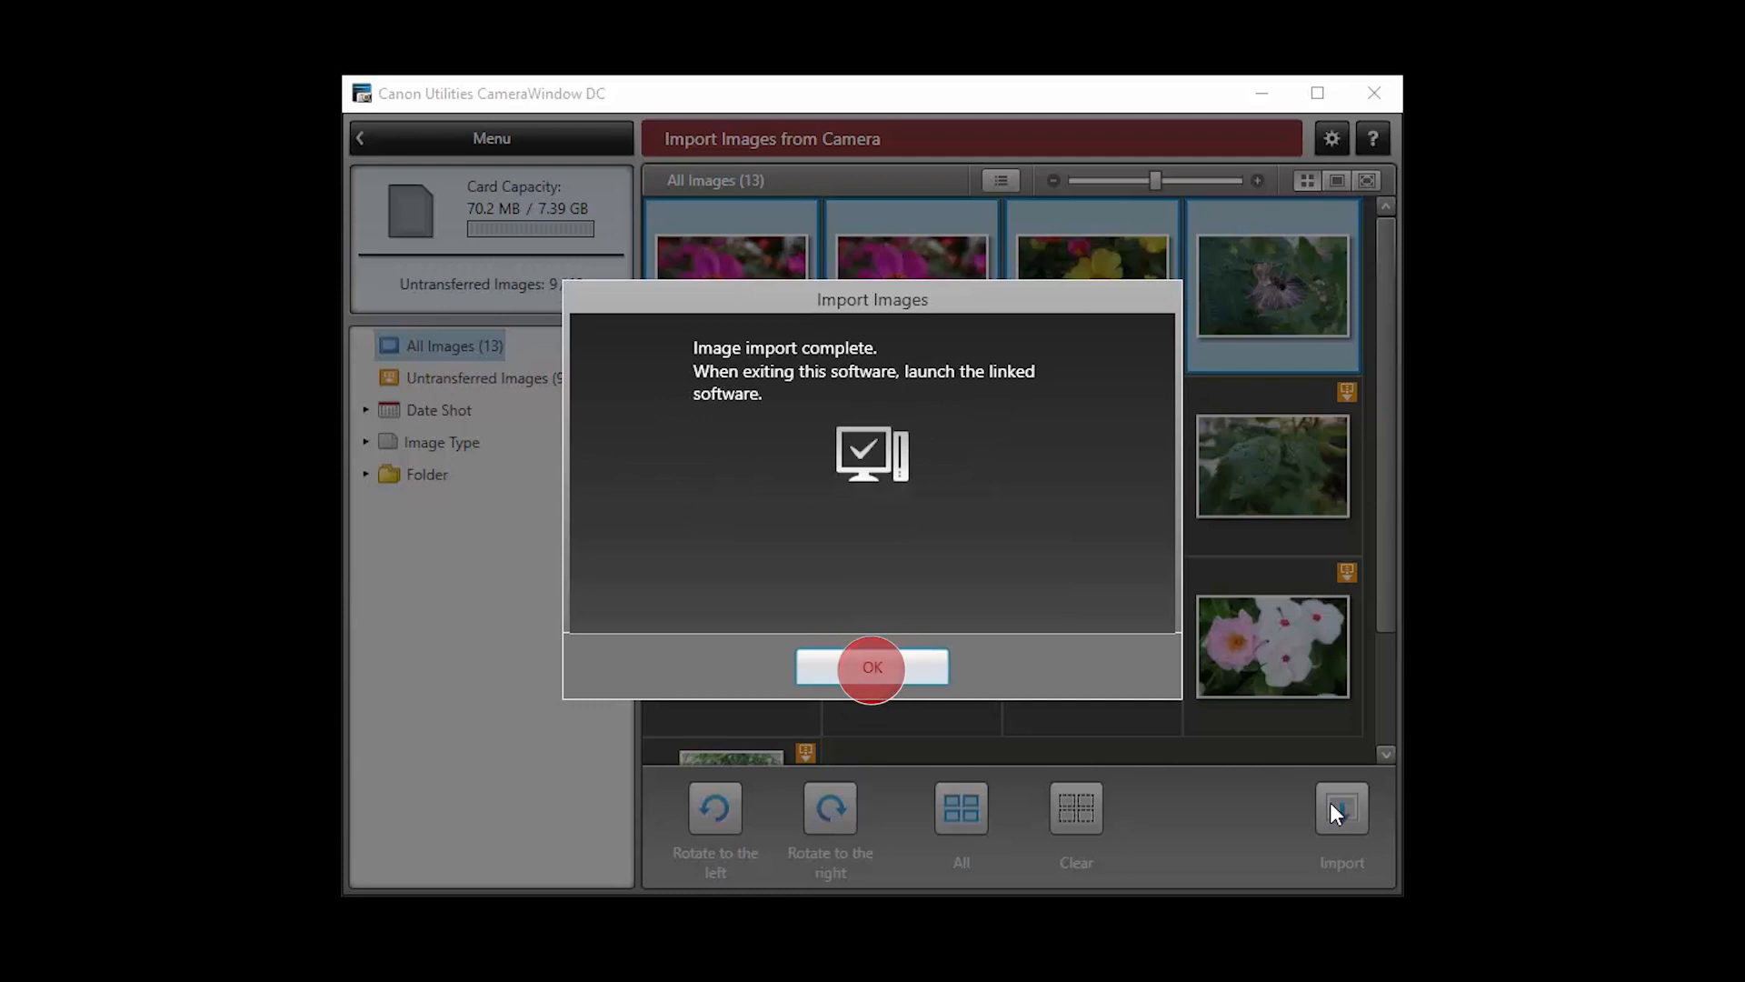